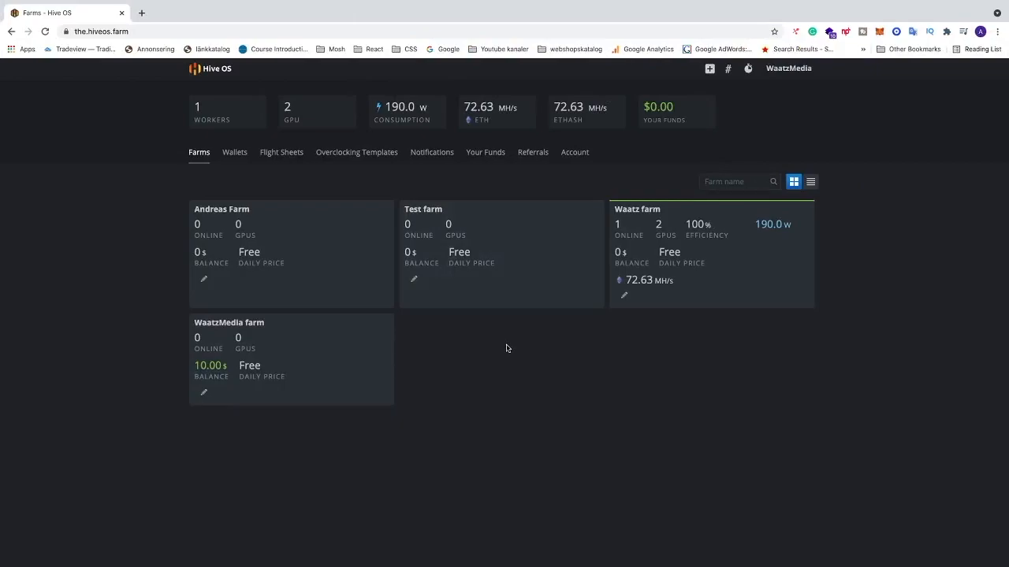
pyautogui.moveTo(476, 316)
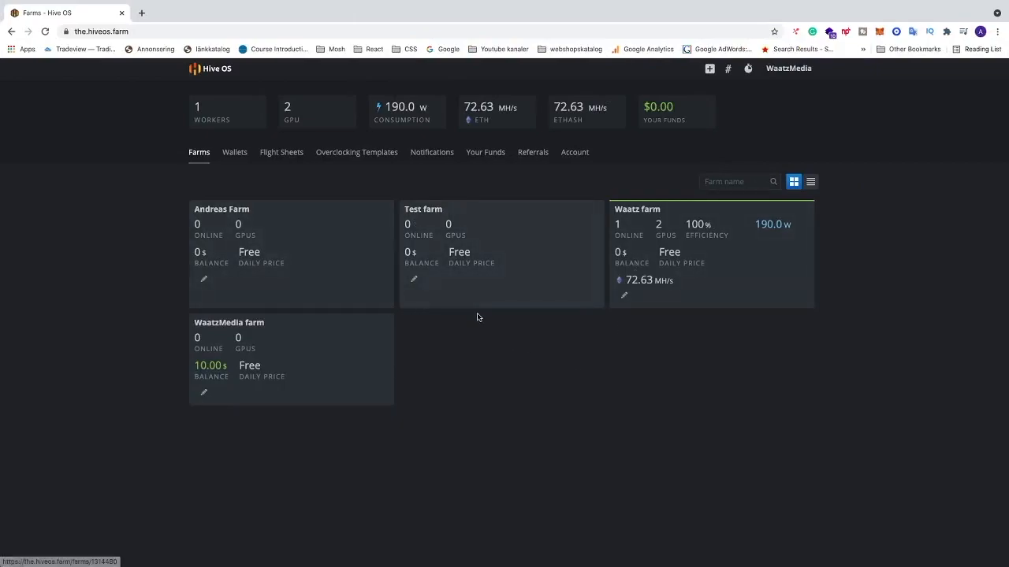
pyautogui.moveTo(527, 388)
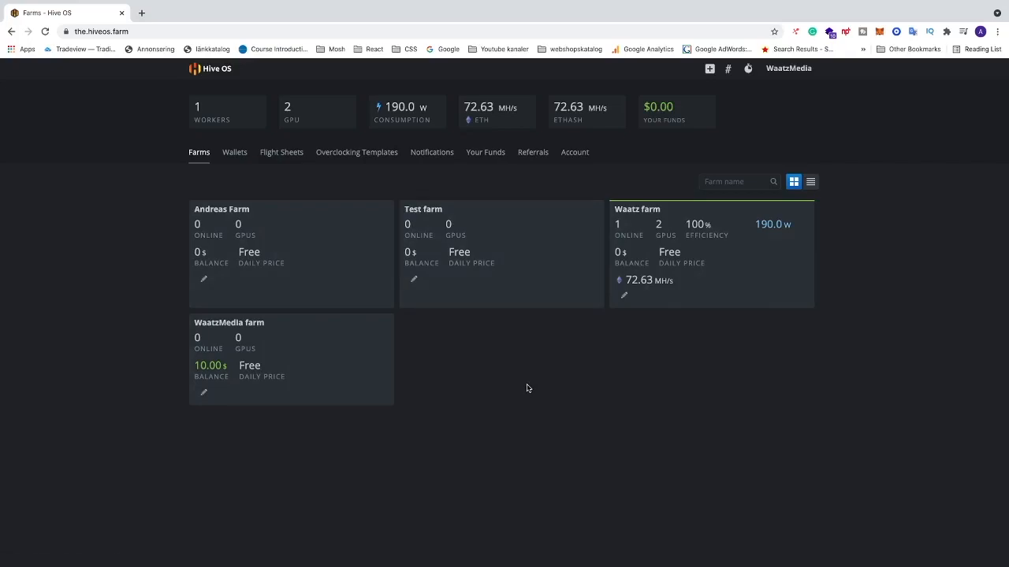
pyautogui.moveTo(669, 383)
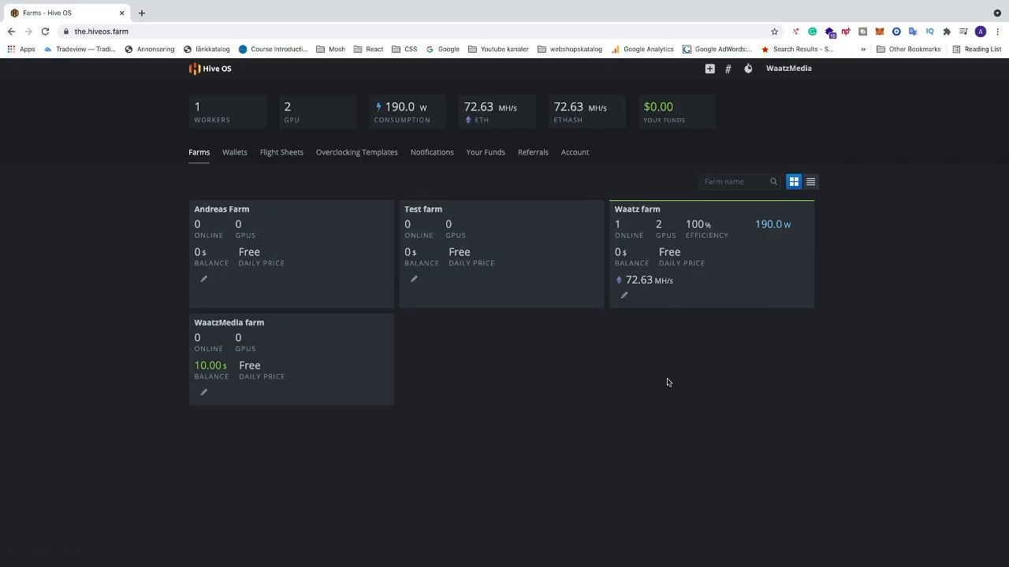
pyautogui.moveTo(637, 361)
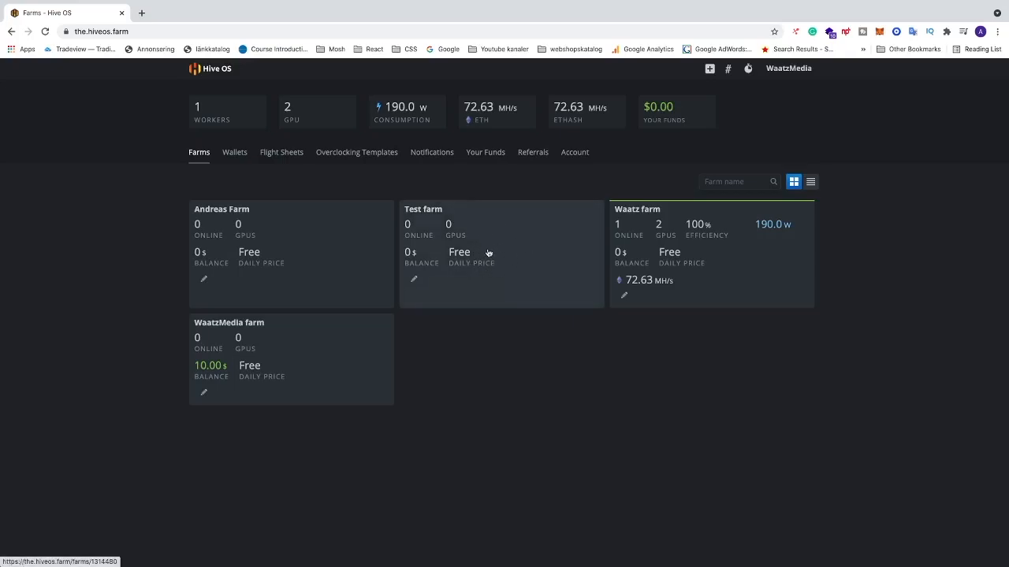
pyautogui.moveTo(441, 226)
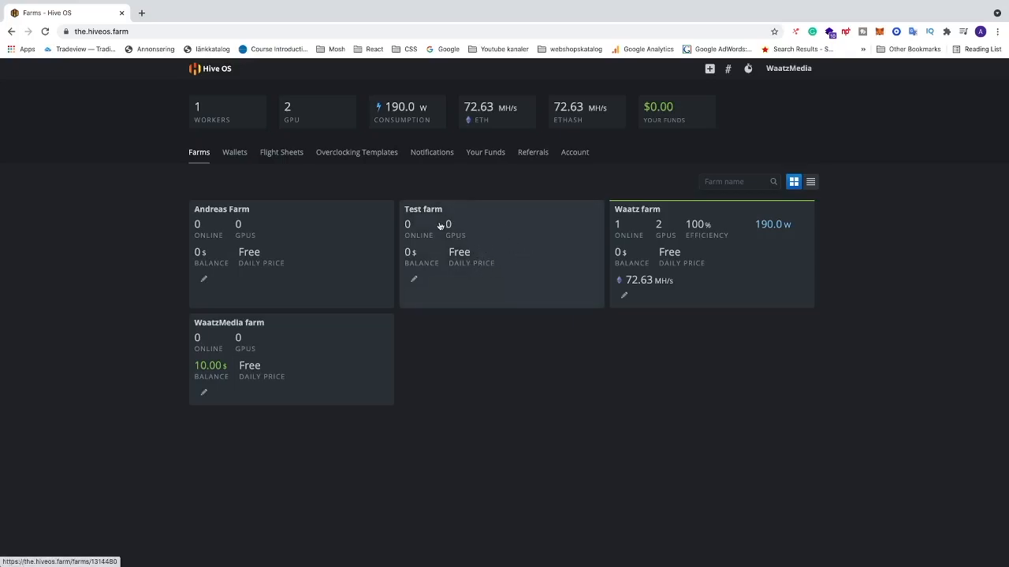
# Open the Test farm's settings and expand its Advanced Settings section
pyautogui.click(423, 209)
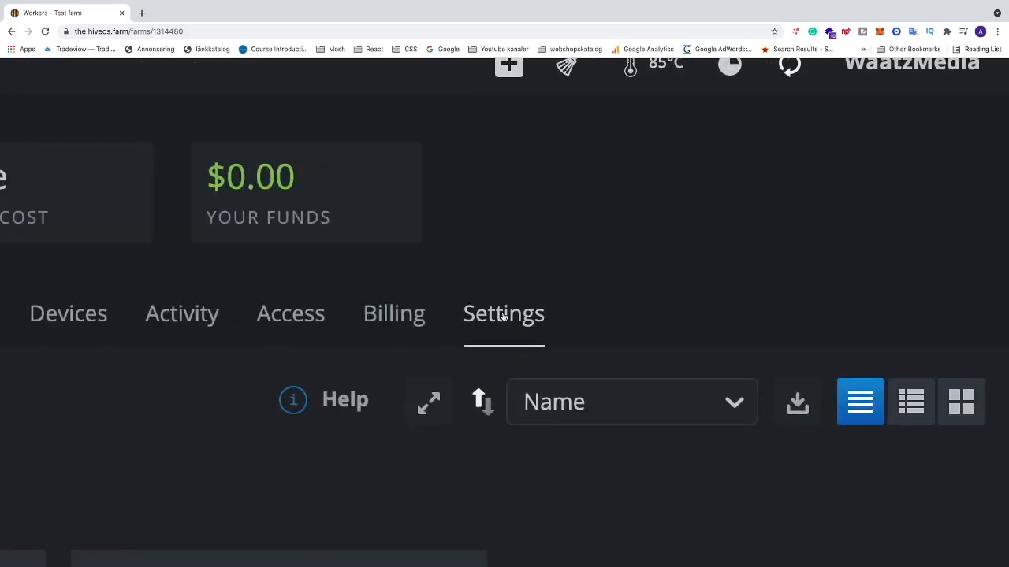
pyautogui.click(504, 314)
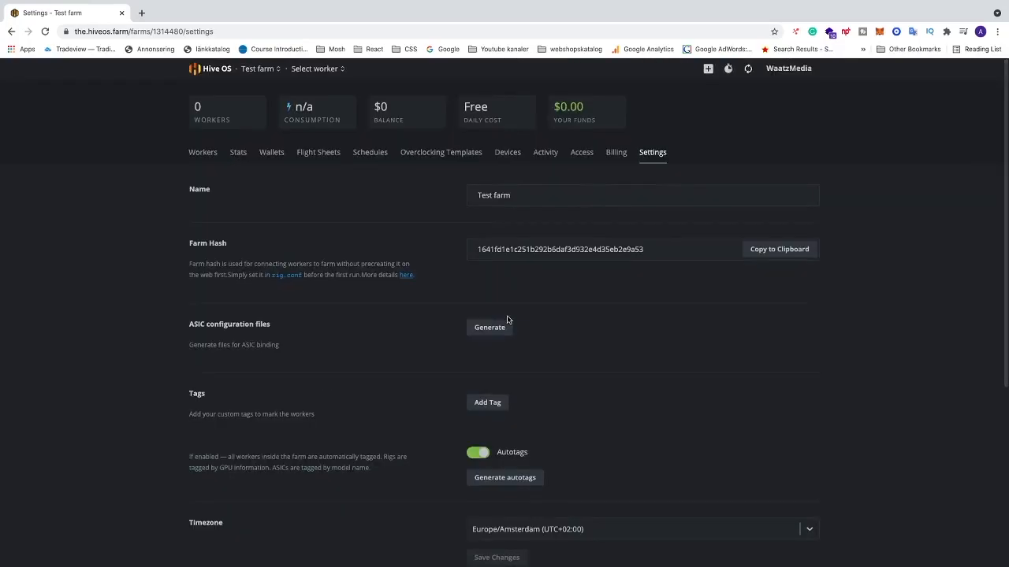
pyautogui.scroll(-3)
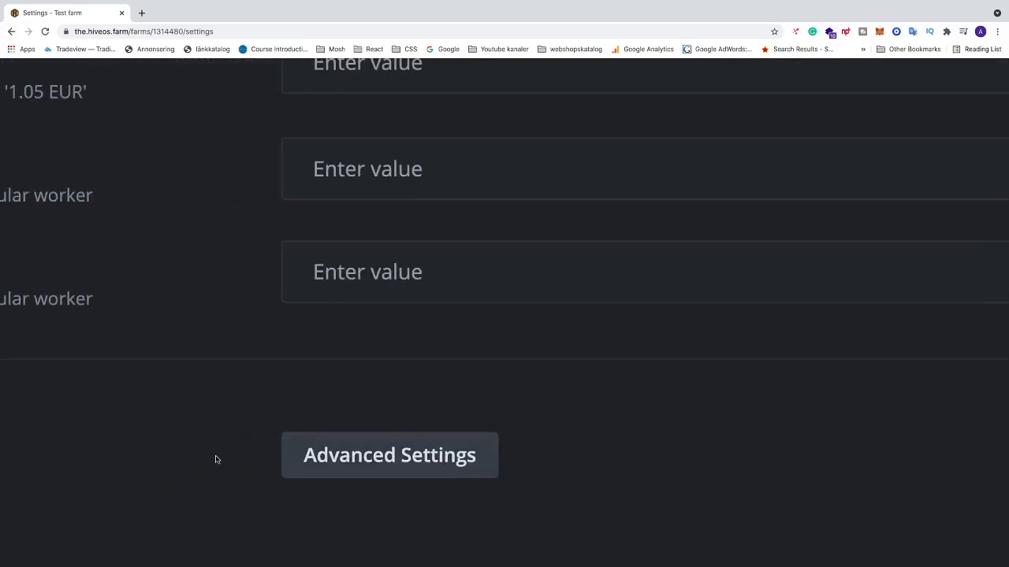
pyautogui.click(390, 455)
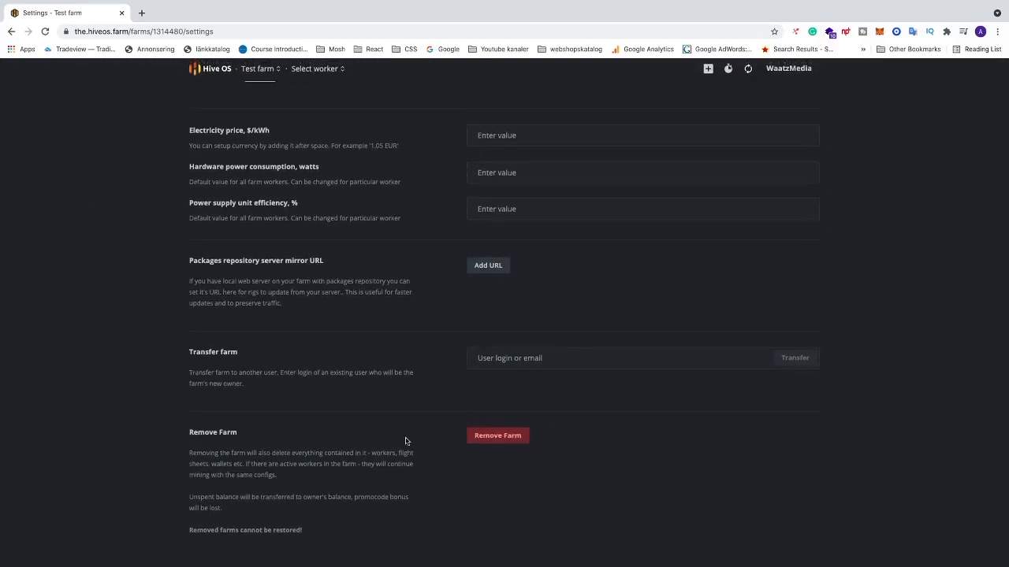
pyautogui.click(497, 435)
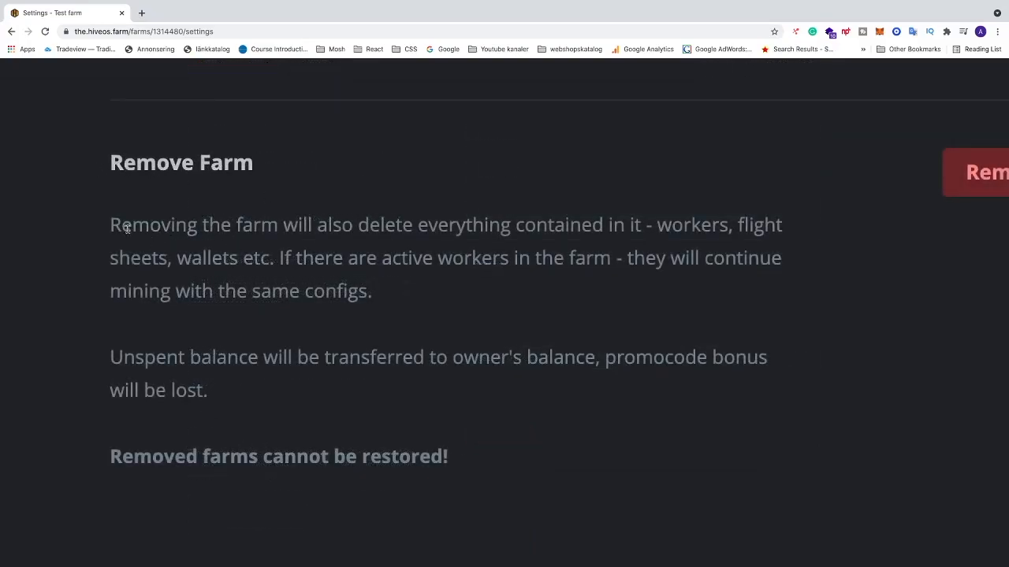
pyautogui.moveTo(311, 414)
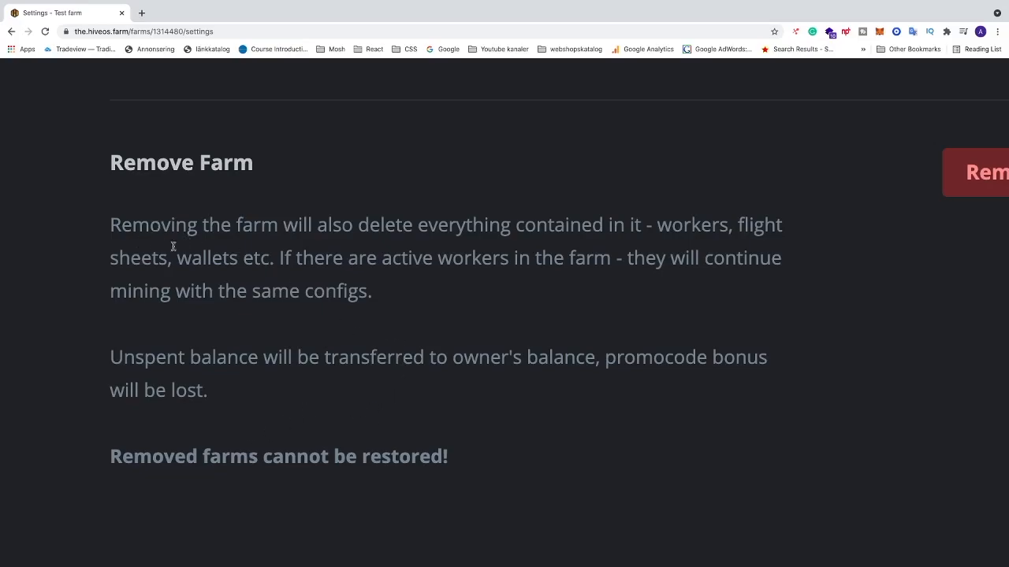
pyautogui.moveTo(513, 244)
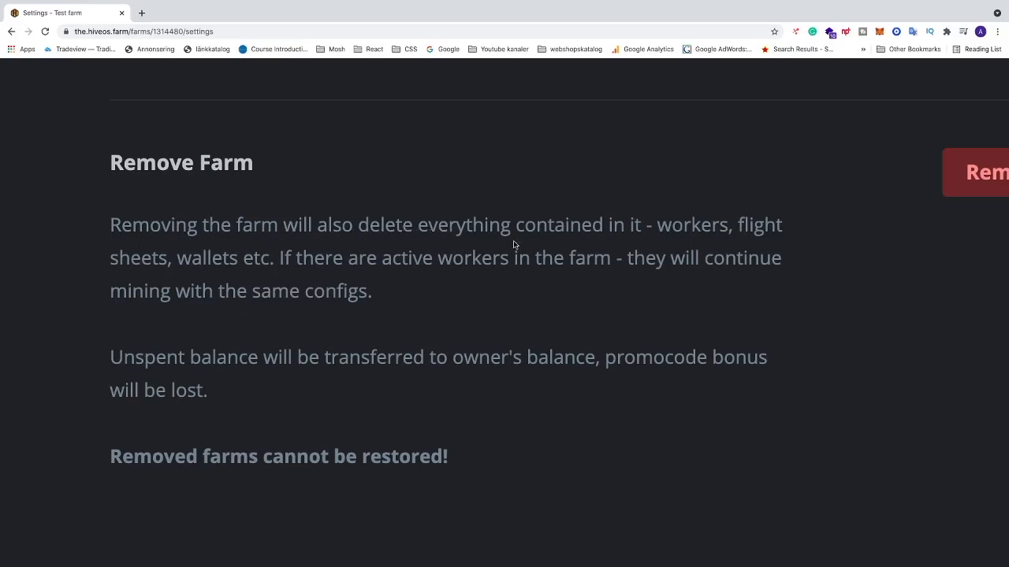
pyautogui.moveTo(672, 237)
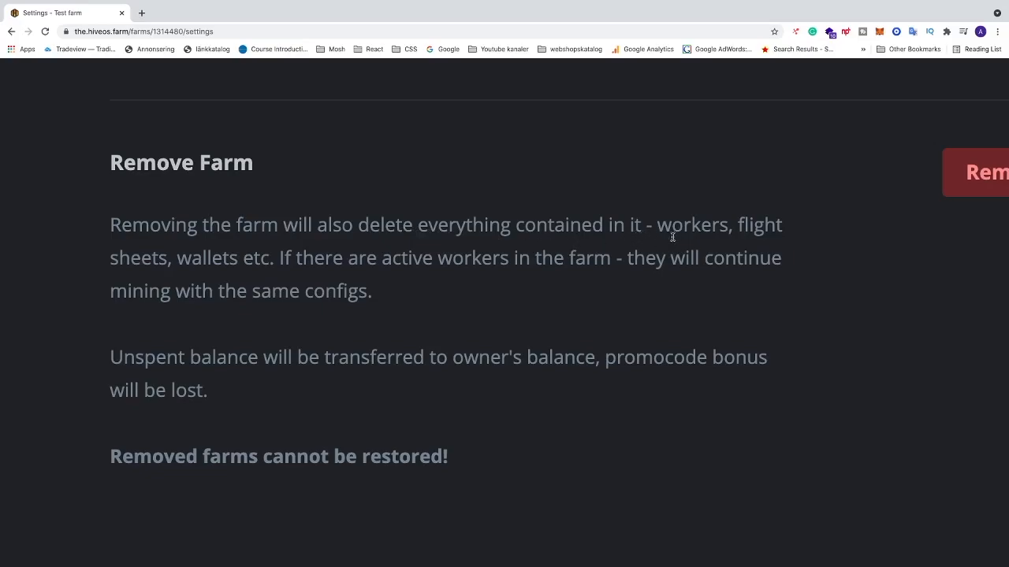
pyautogui.moveTo(283, 285)
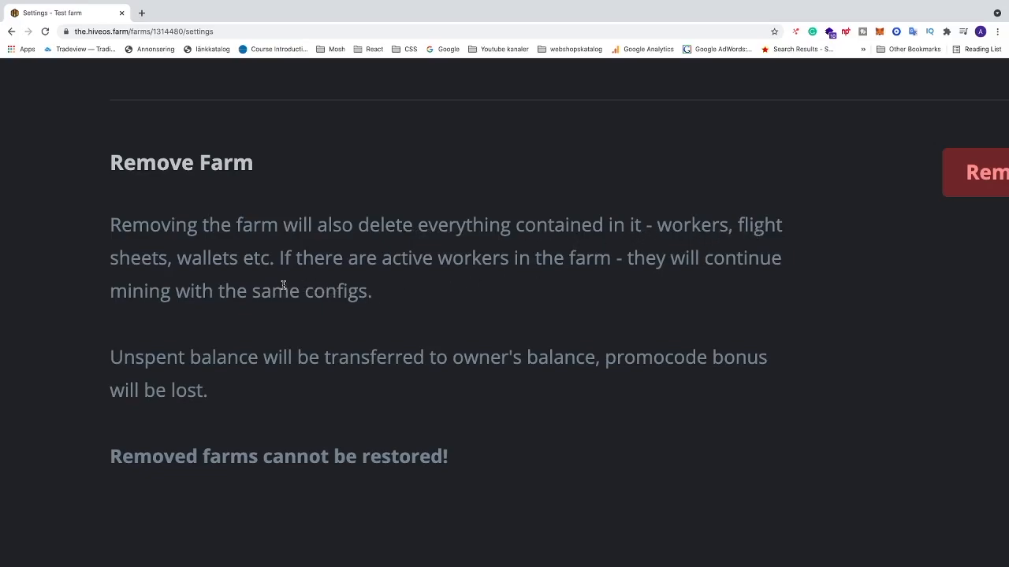
pyautogui.moveTo(462, 276)
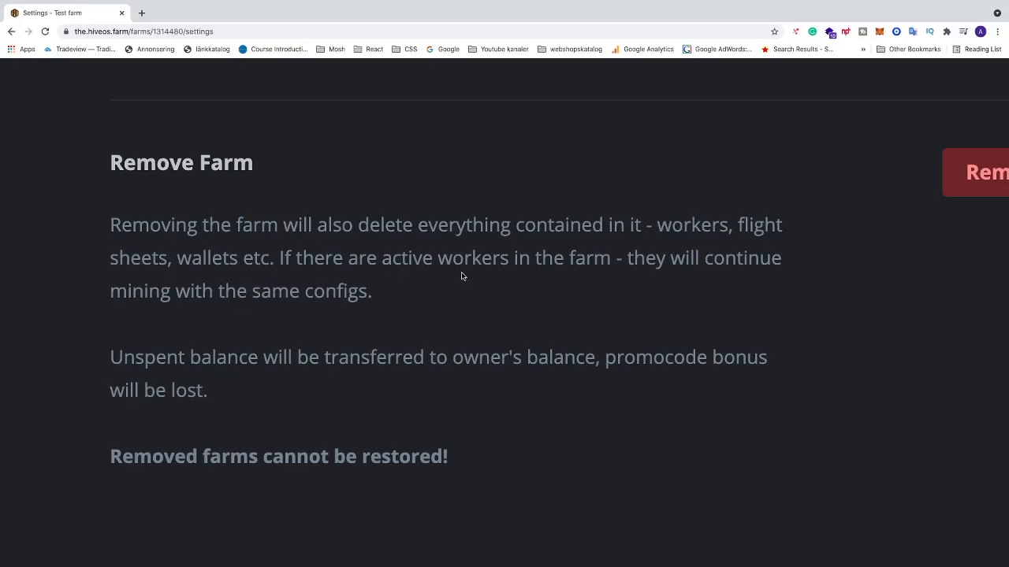
pyautogui.moveTo(723, 264)
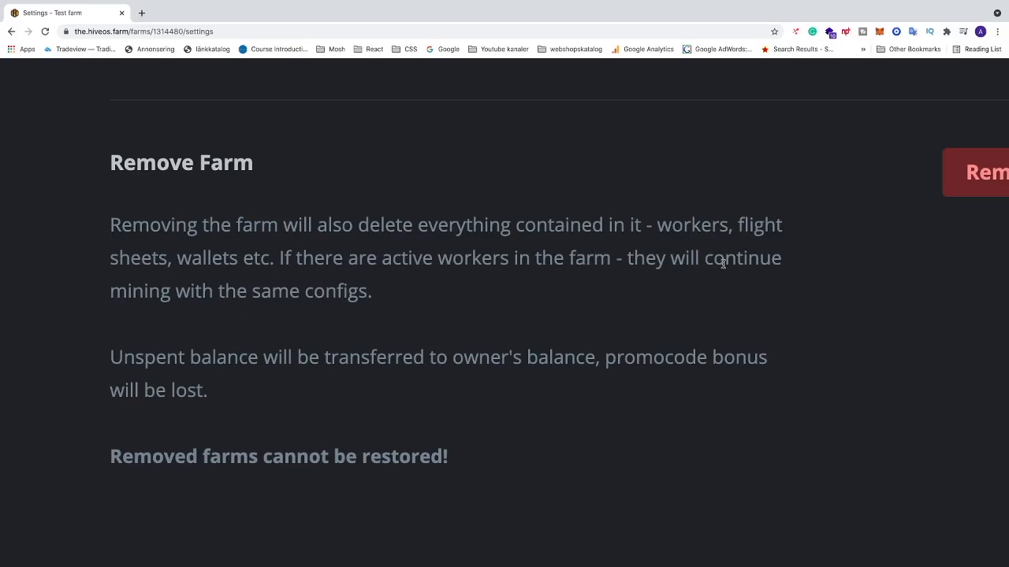
pyautogui.moveTo(278, 325)
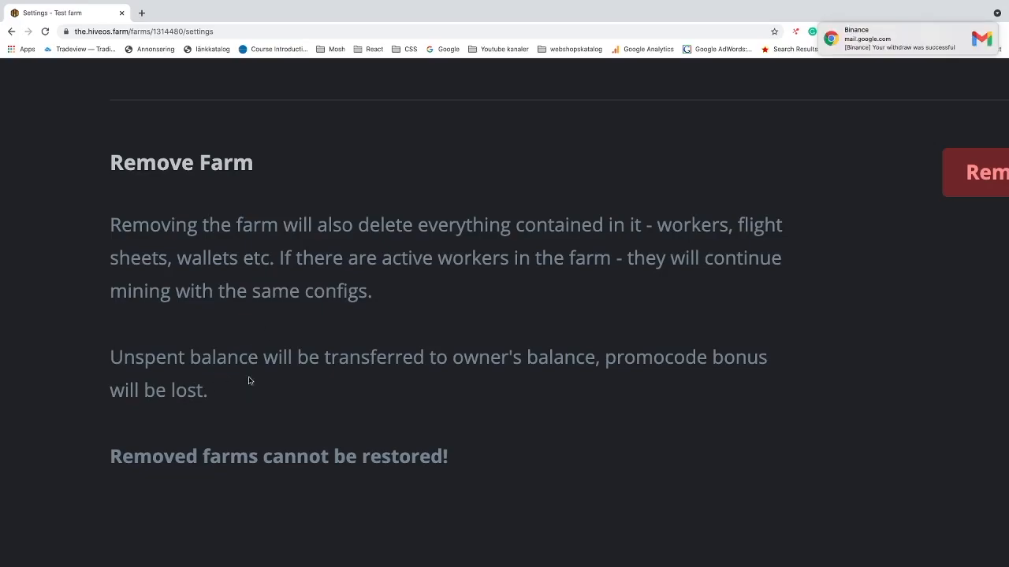
pyautogui.moveTo(370, 378)
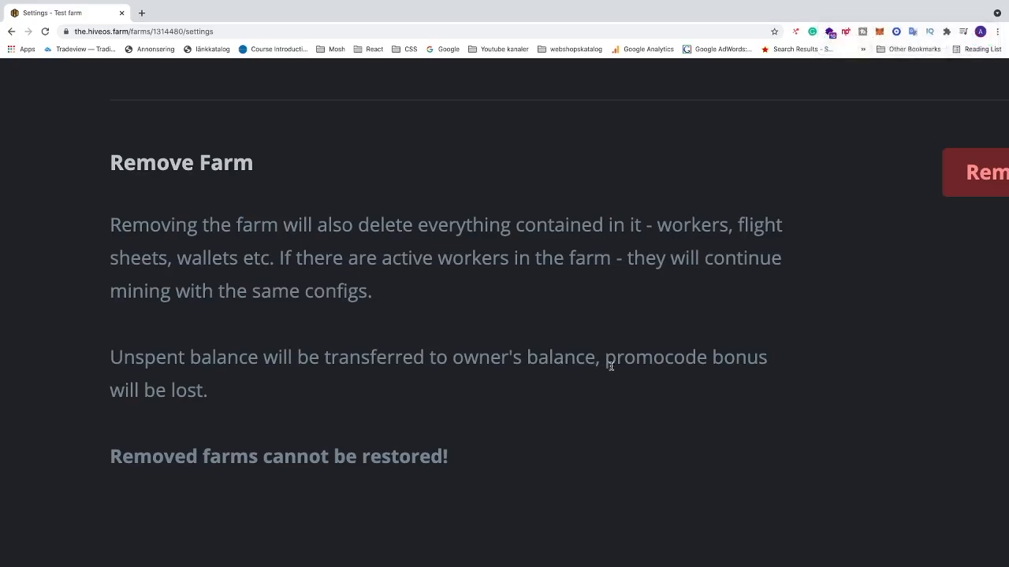
pyautogui.moveTo(510, 395)
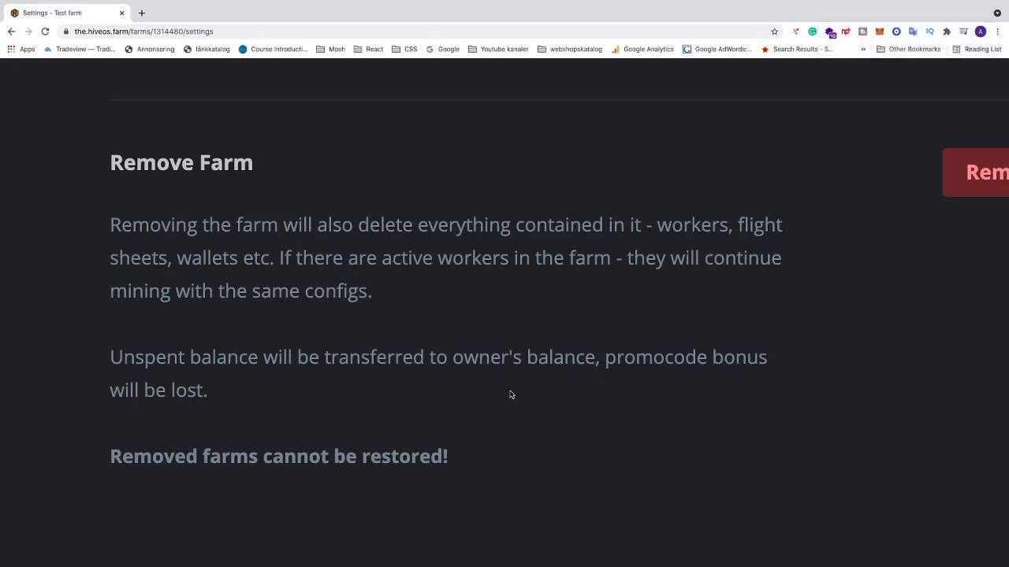
pyautogui.moveTo(183, 466)
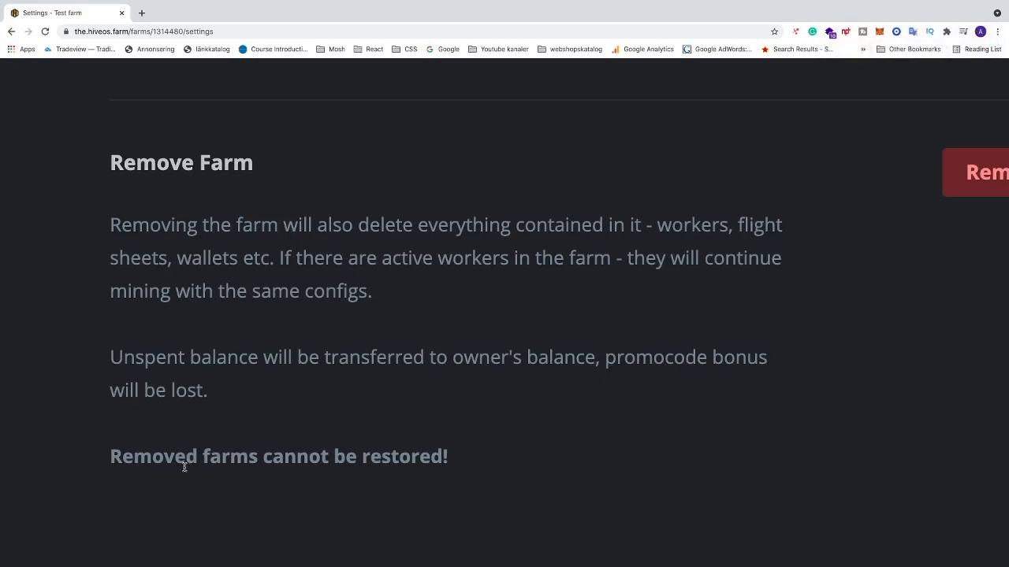
pyautogui.moveTo(417, 453)
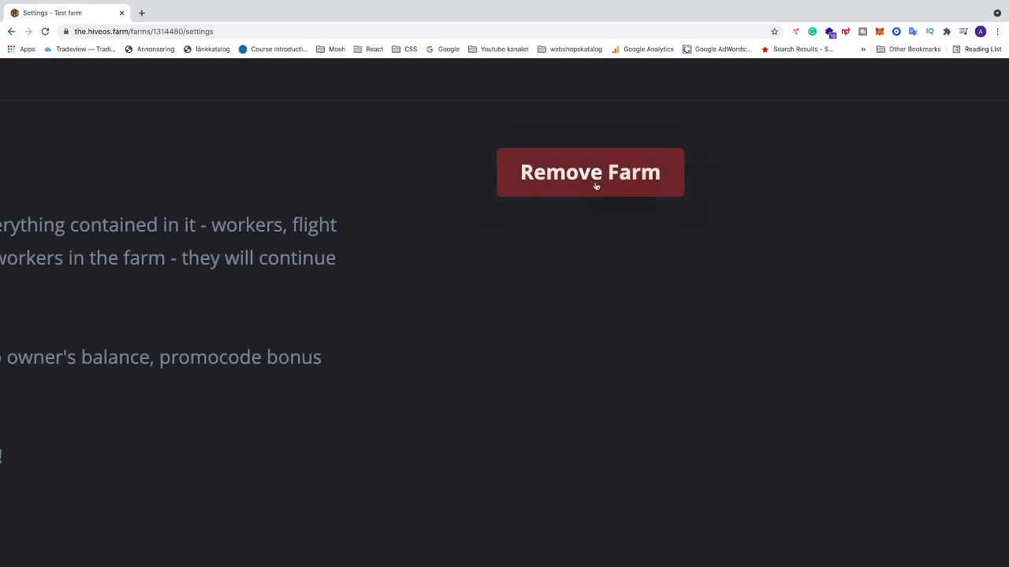
# Remove the Test farm, confirming deletion by entering 'yes'
pyautogui.click(589, 171)
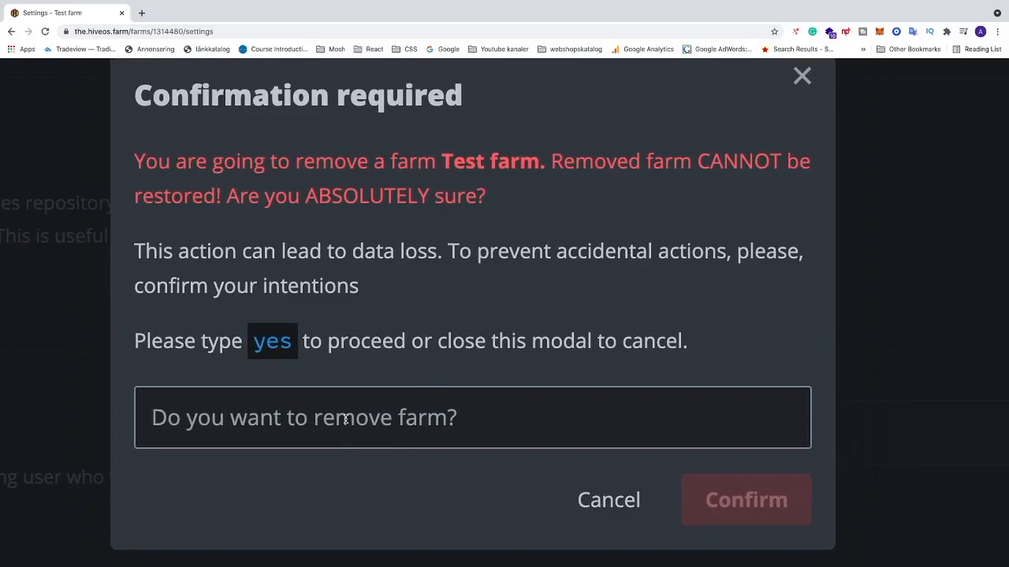
pyautogui.write('yes')
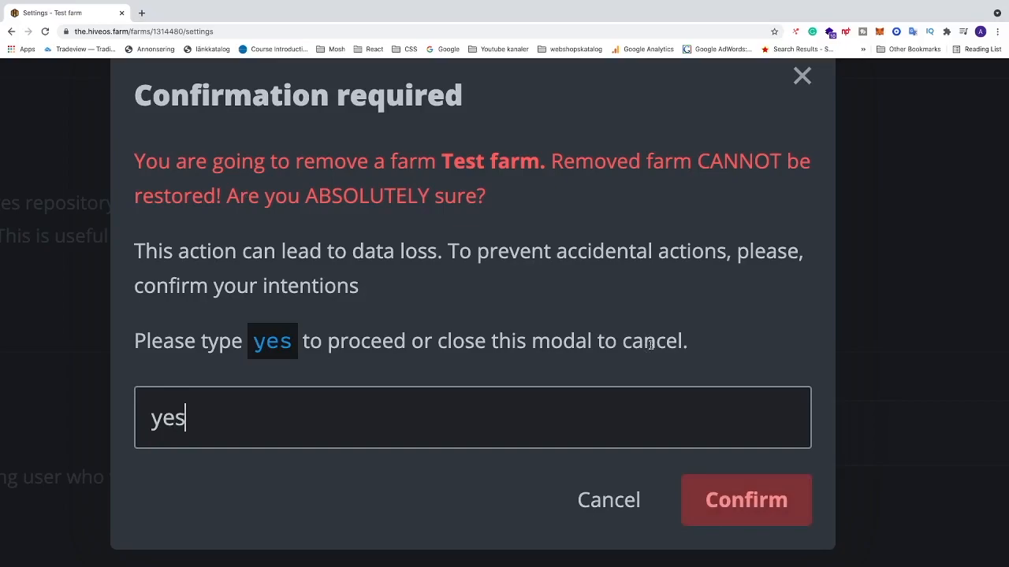
pyautogui.moveTo(751, 426)
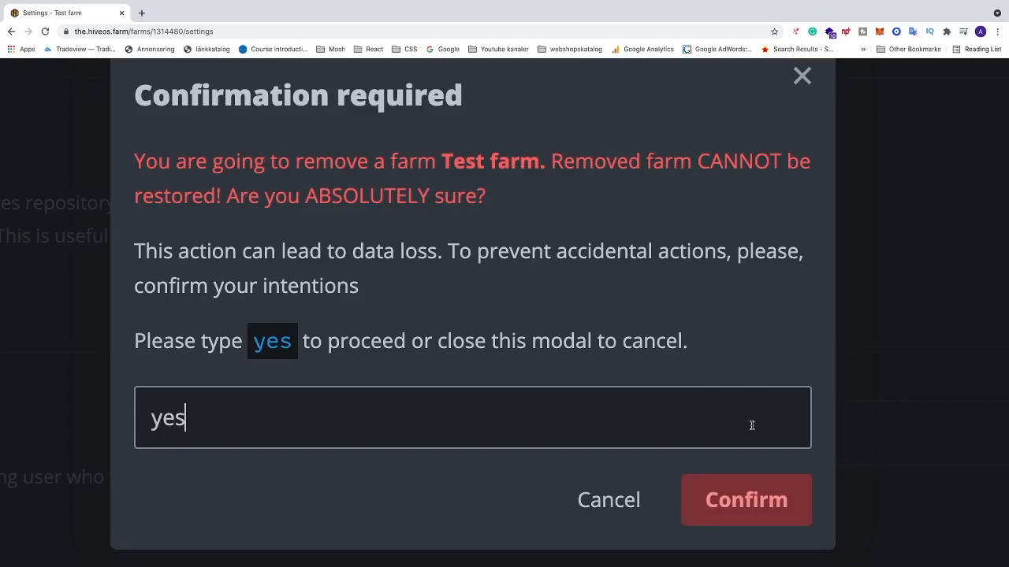
pyautogui.click(745, 500)
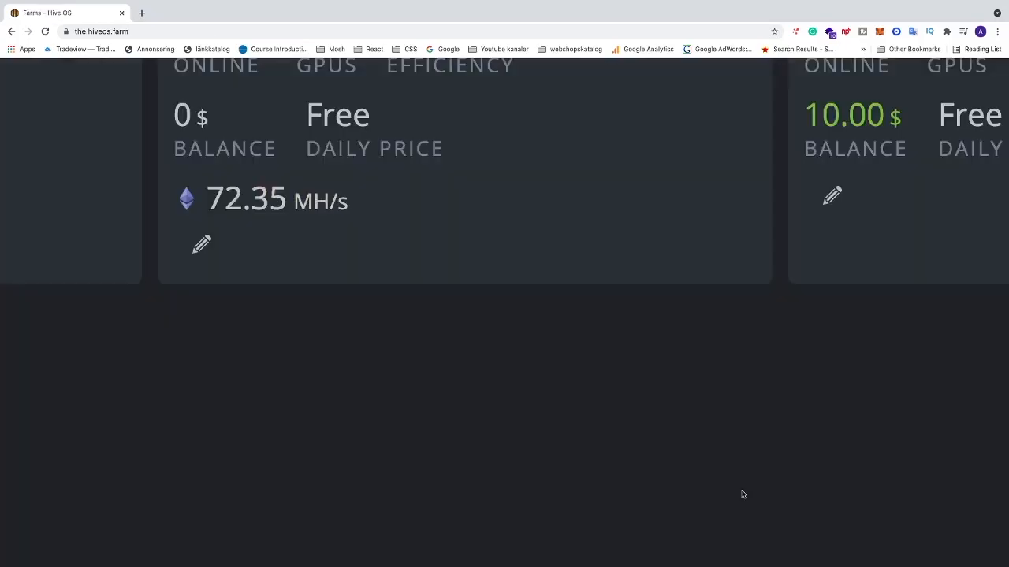
pyautogui.scroll(3)
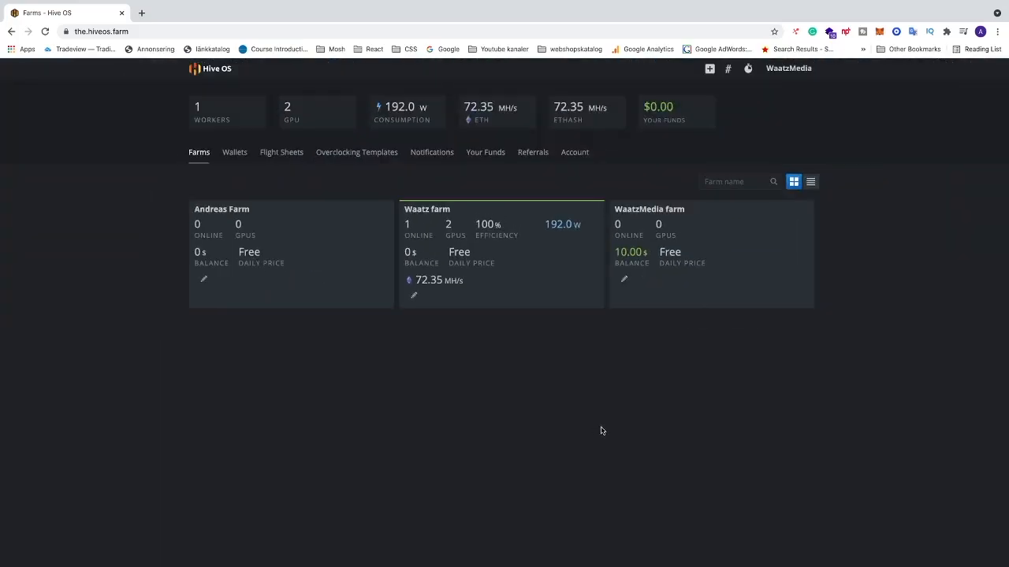
pyautogui.moveTo(447, 354)
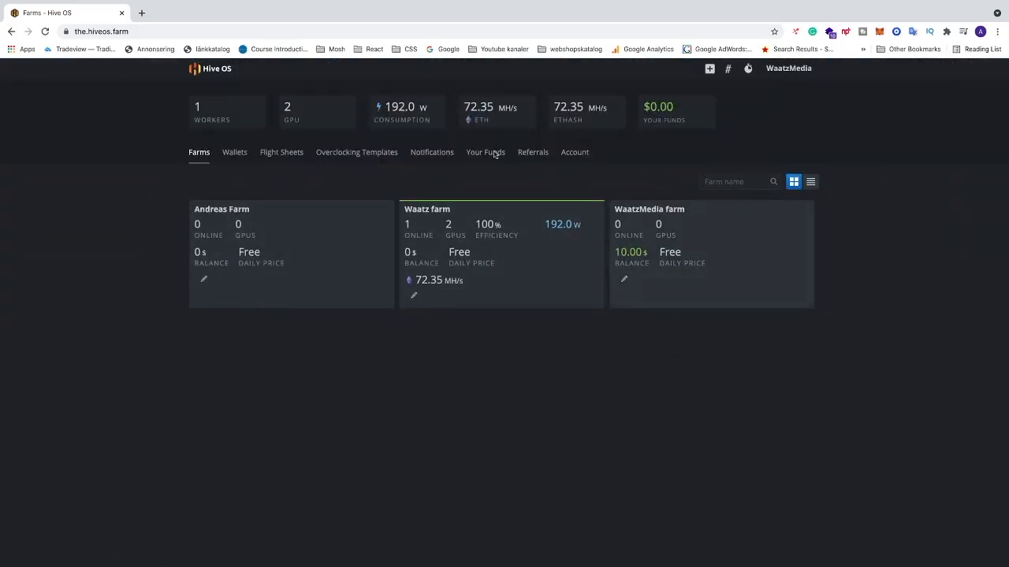
pyautogui.moveTo(487, 351)
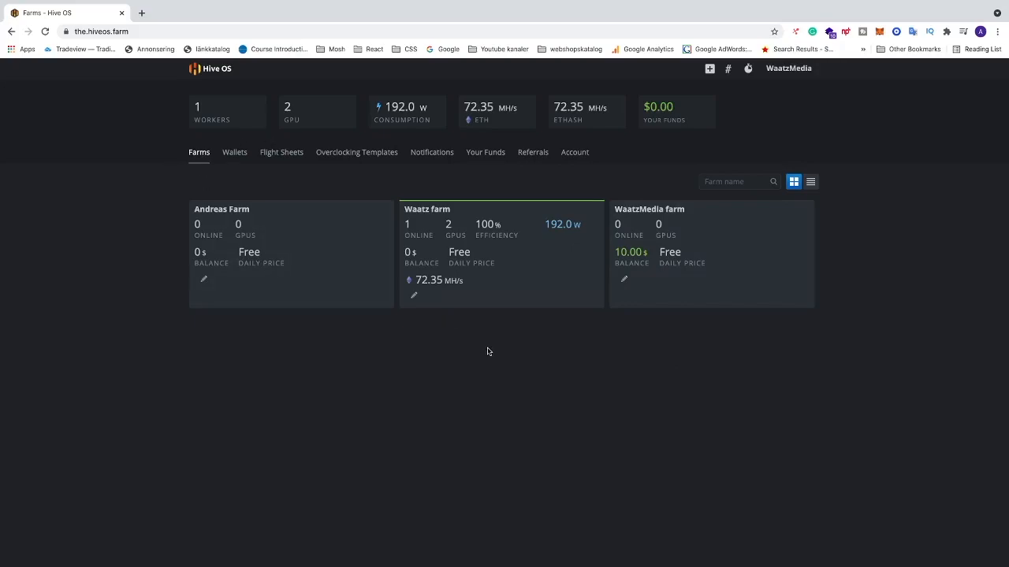